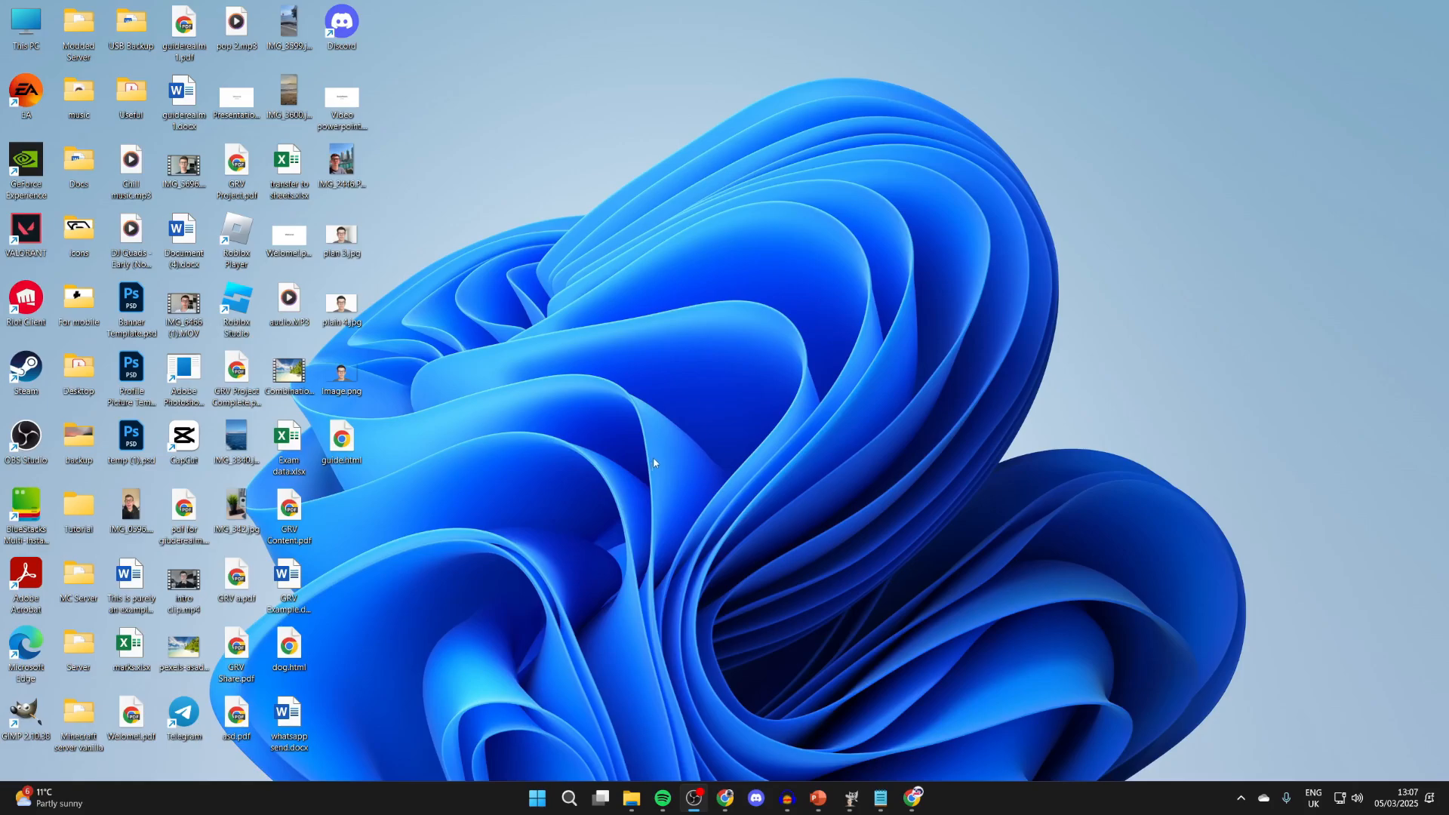
pyautogui.moveTo(660, 451)
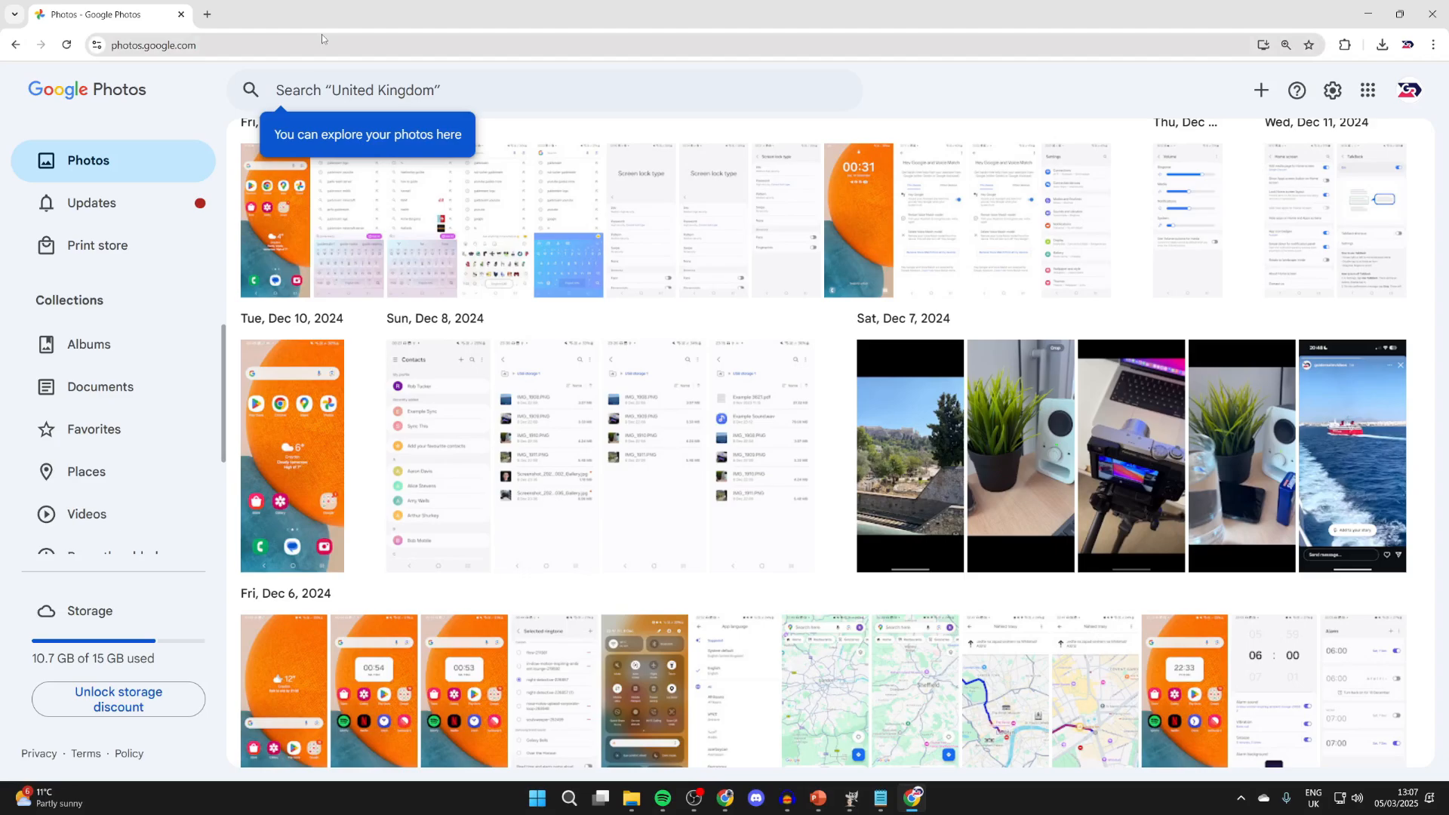
pyautogui.moveTo(330, 46)
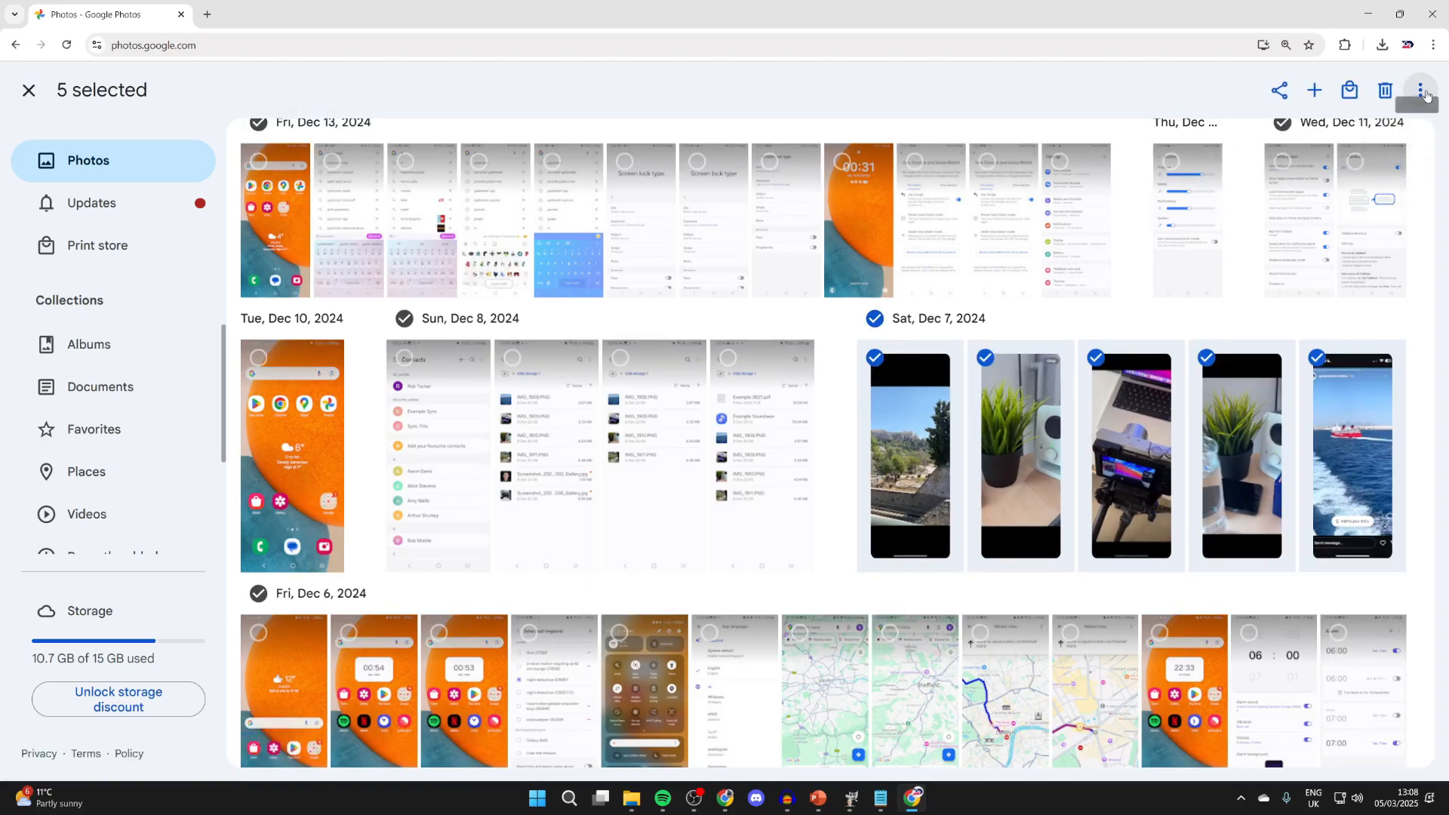
# Download the five selected Dec 7 photos via the more-actions menu
pyautogui.click(1422, 90)
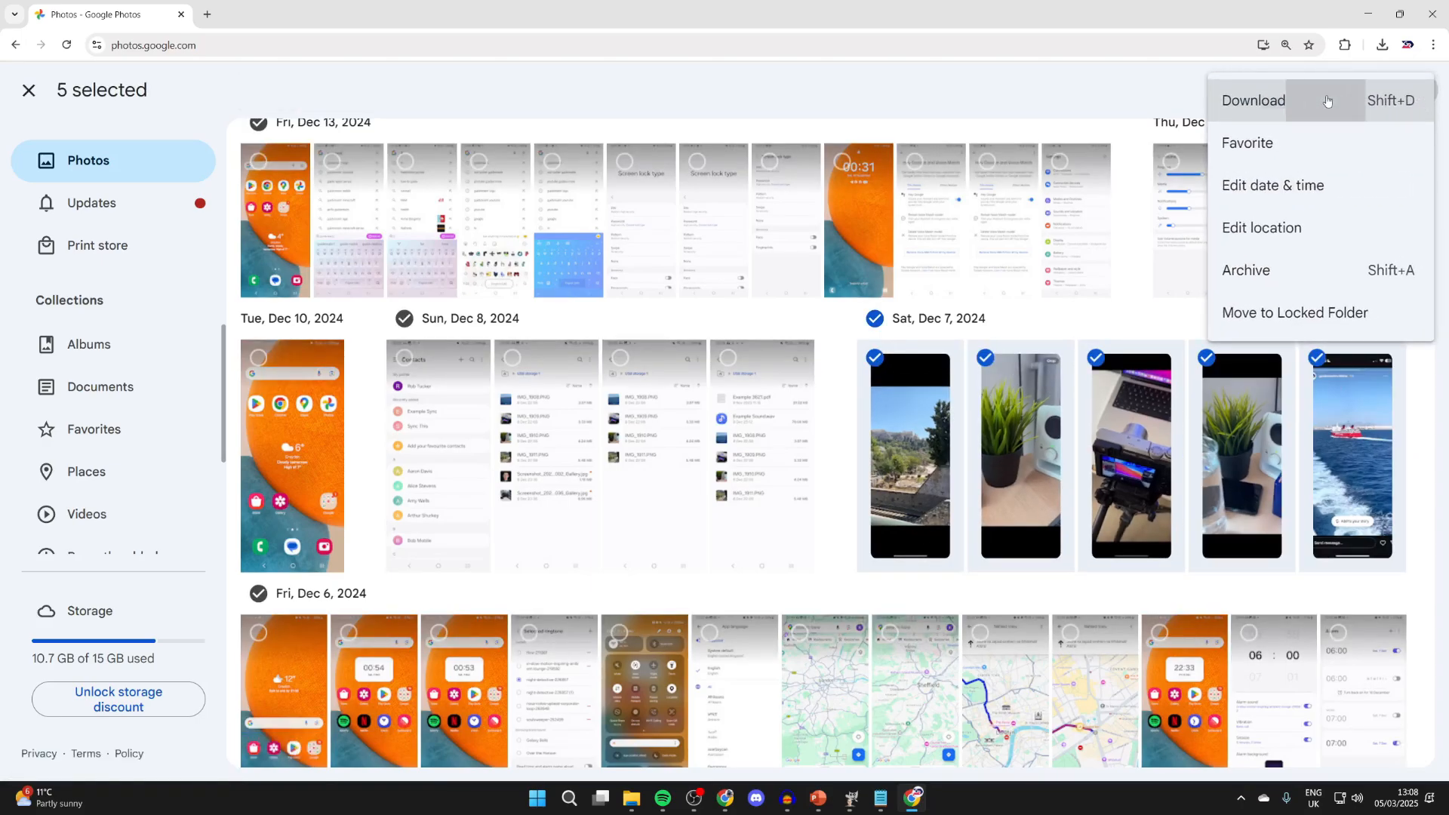
pyautogui.click(1253, 100)
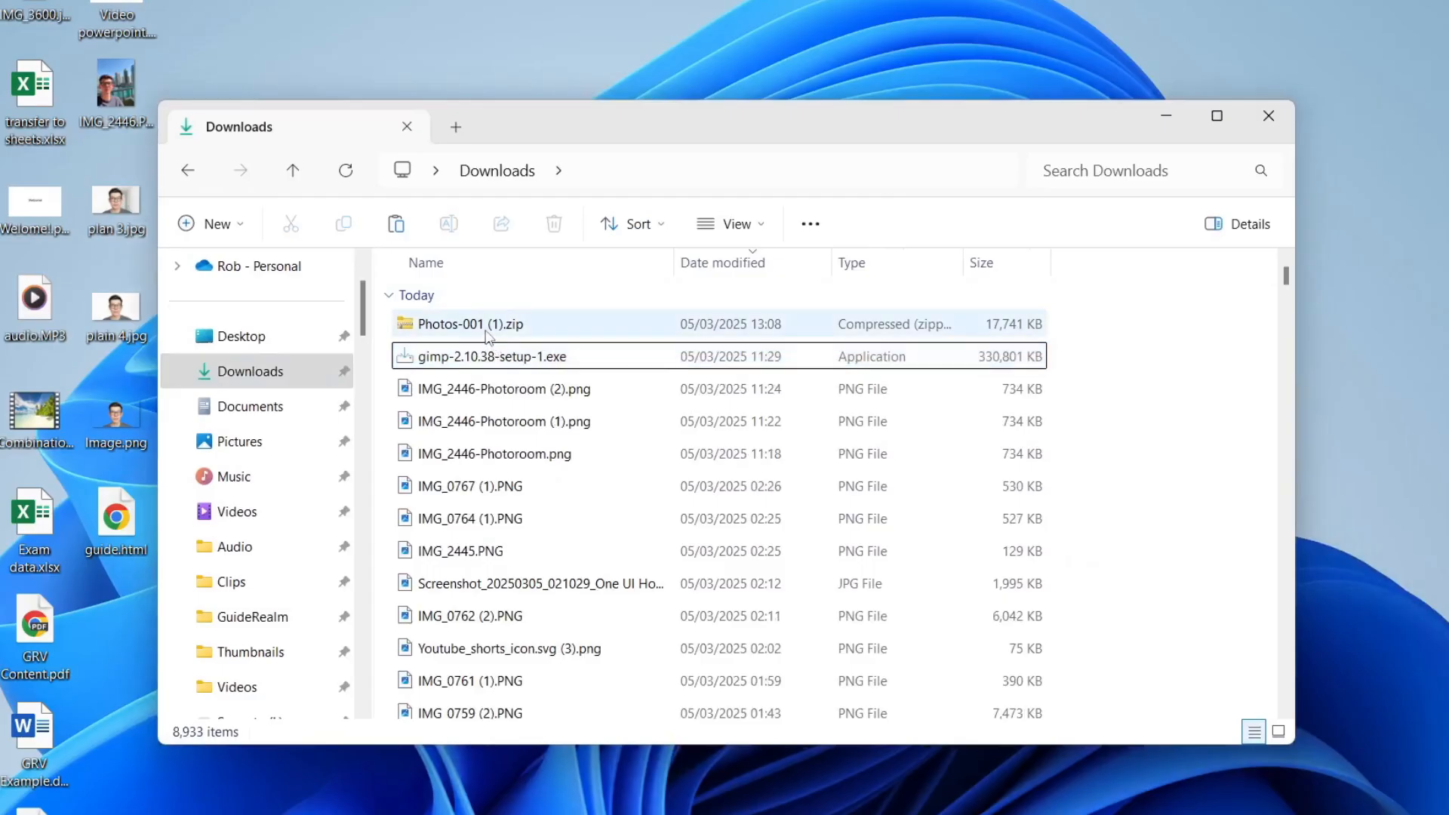
# Extract Photos-001 (1).zip in the Downloads folder with Extract all
pyautogui.click(470, 323)
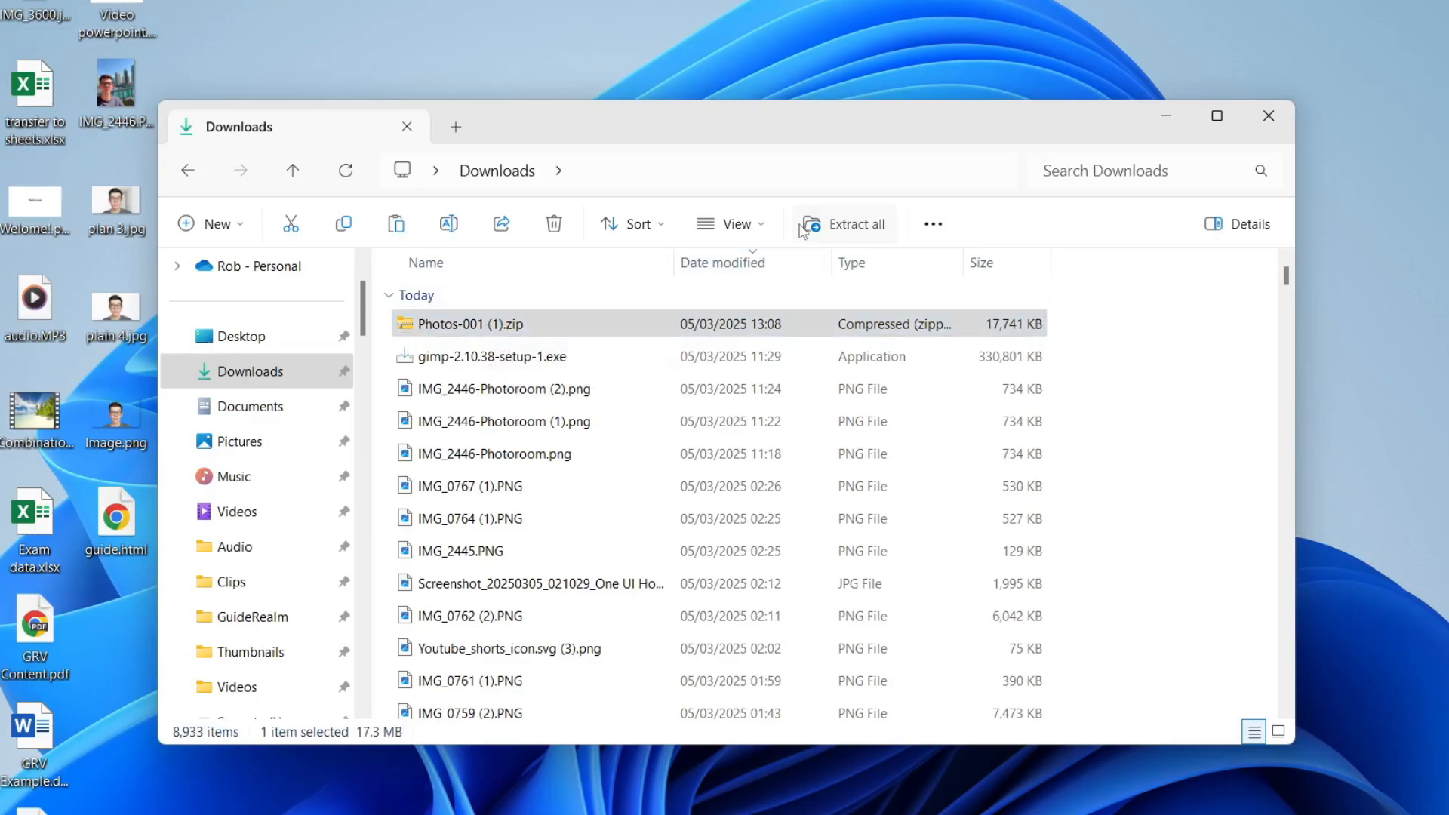
pyautogui.click(469, 681)
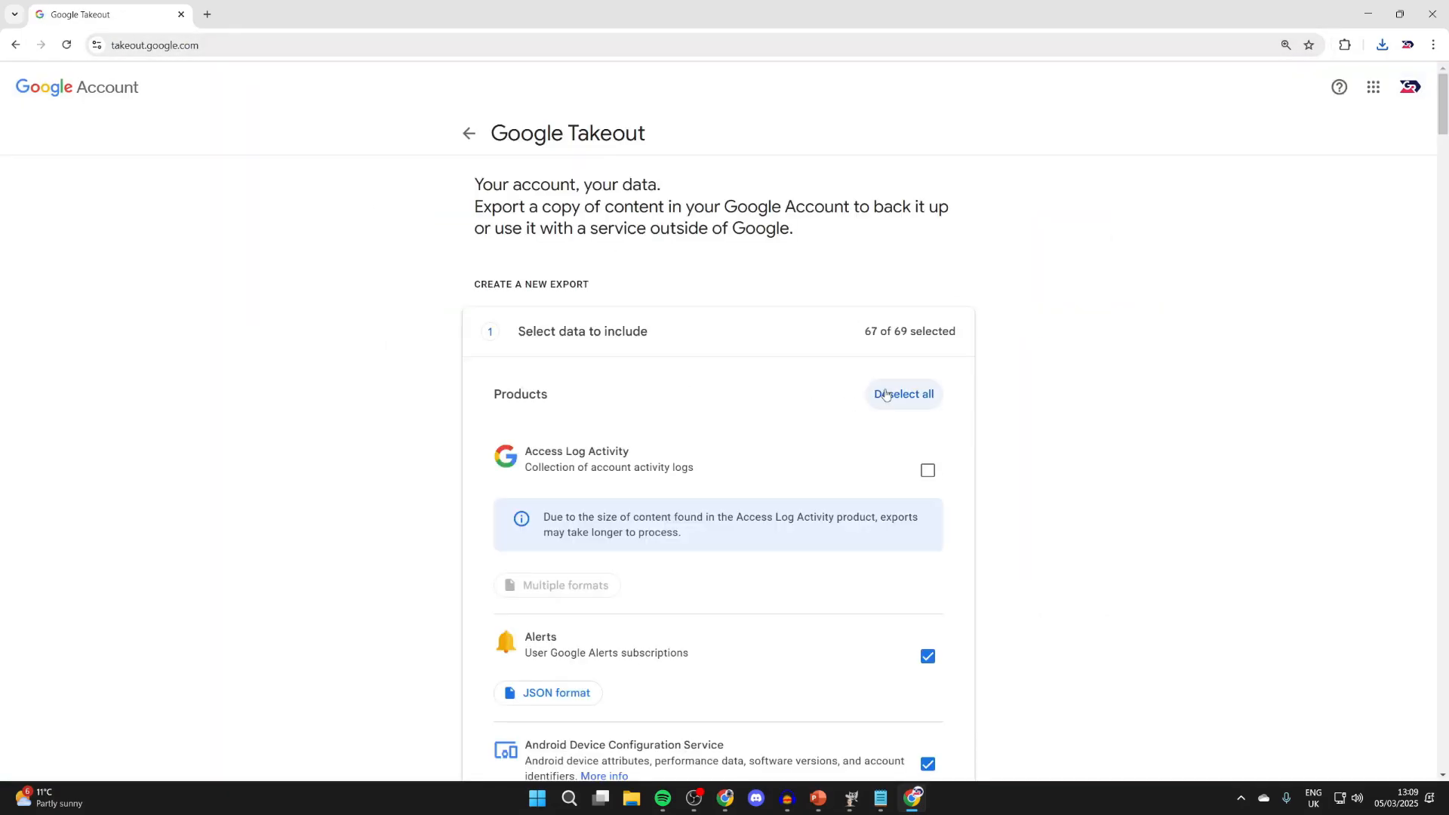
# Deselect all products so only Google Photos can be chosen for the export
pyautogui.click(903, 394)
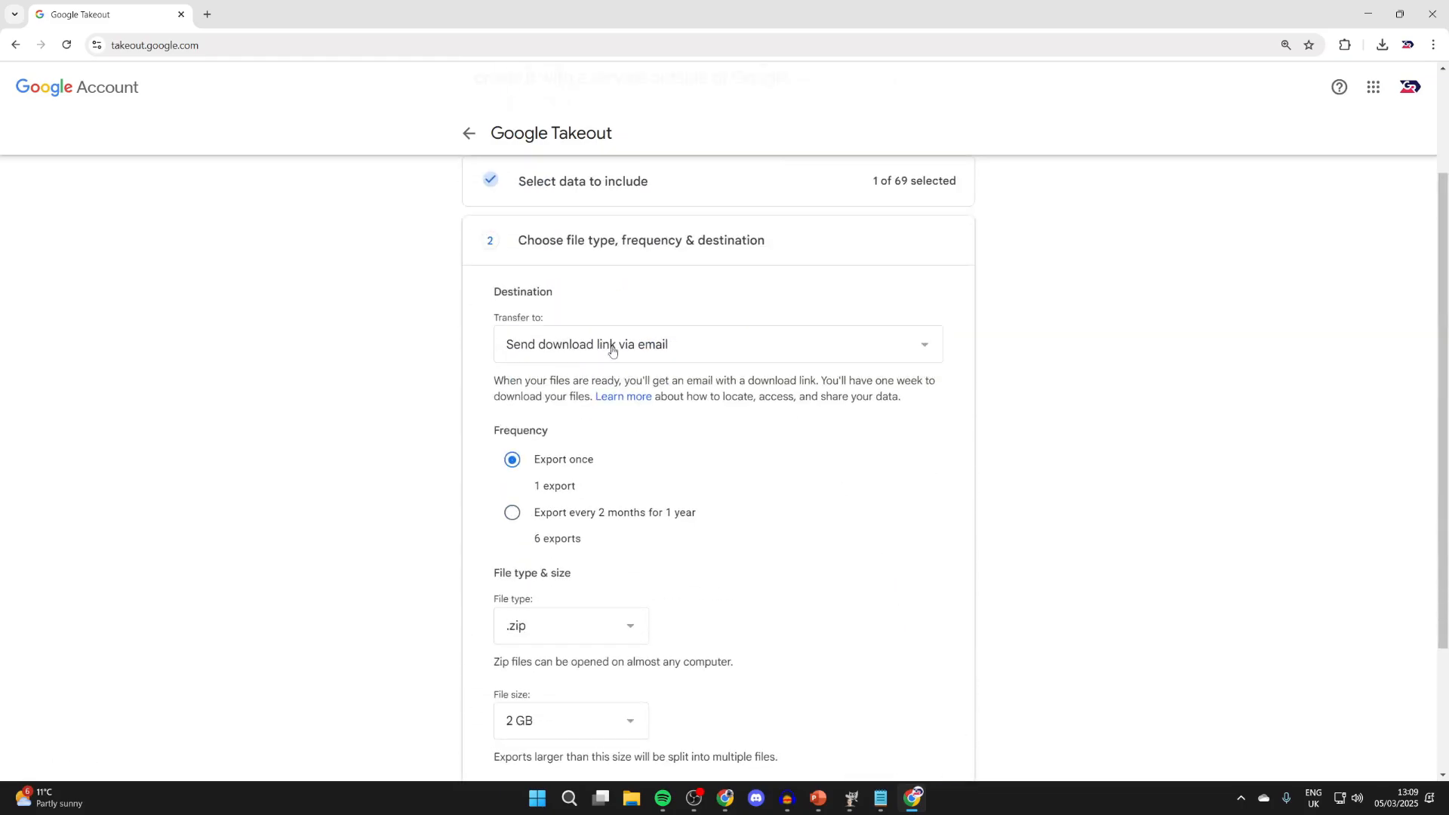
pyautogui.moveTo(544, 473)
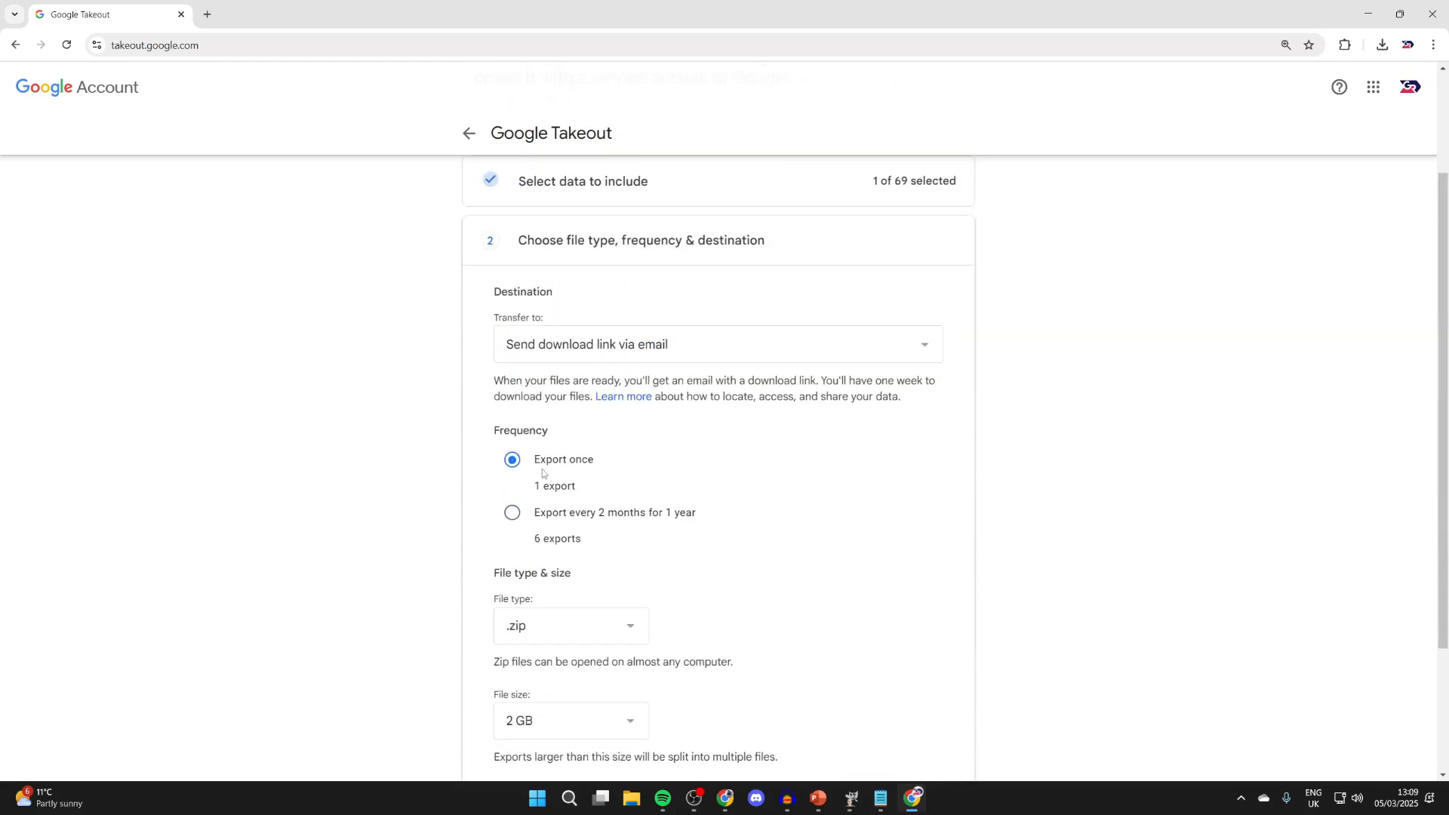
# Create the one-time .zip export split into 2 GB files and start downloading part 1 of 3
pyautogui.scroll(-3)
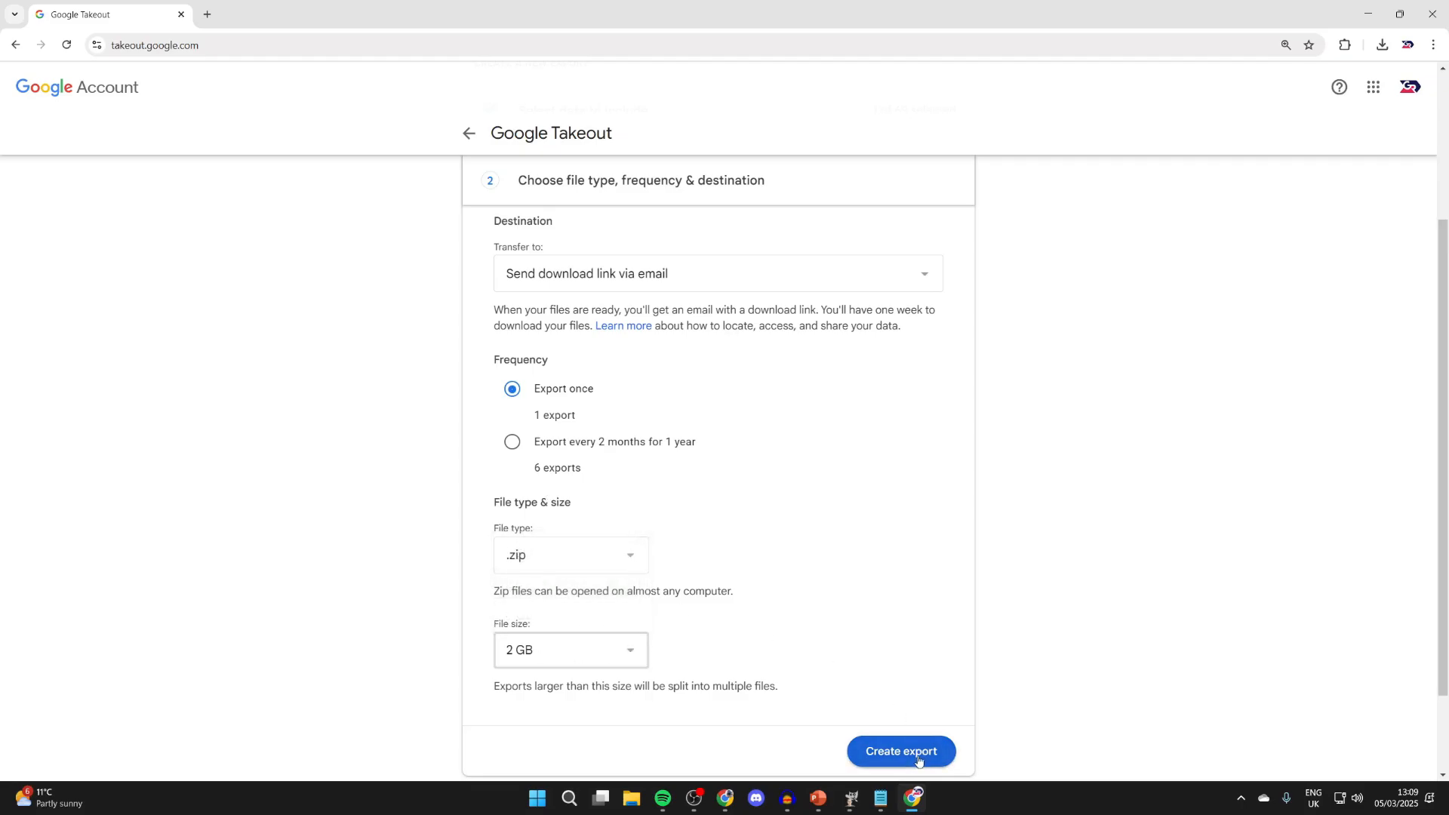
pyautogui.click(900, 751)
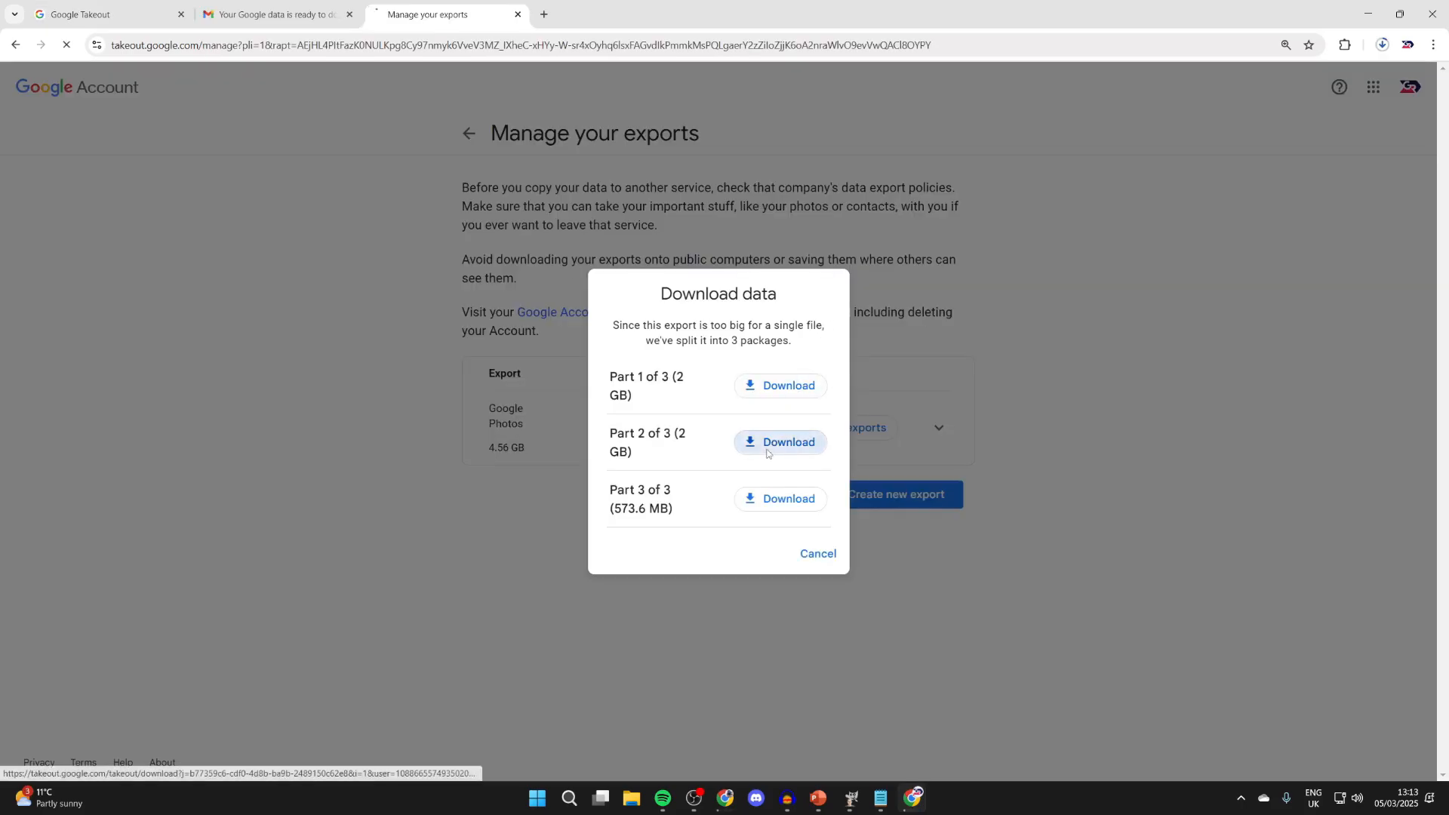
pyautogui.click(779, 385)
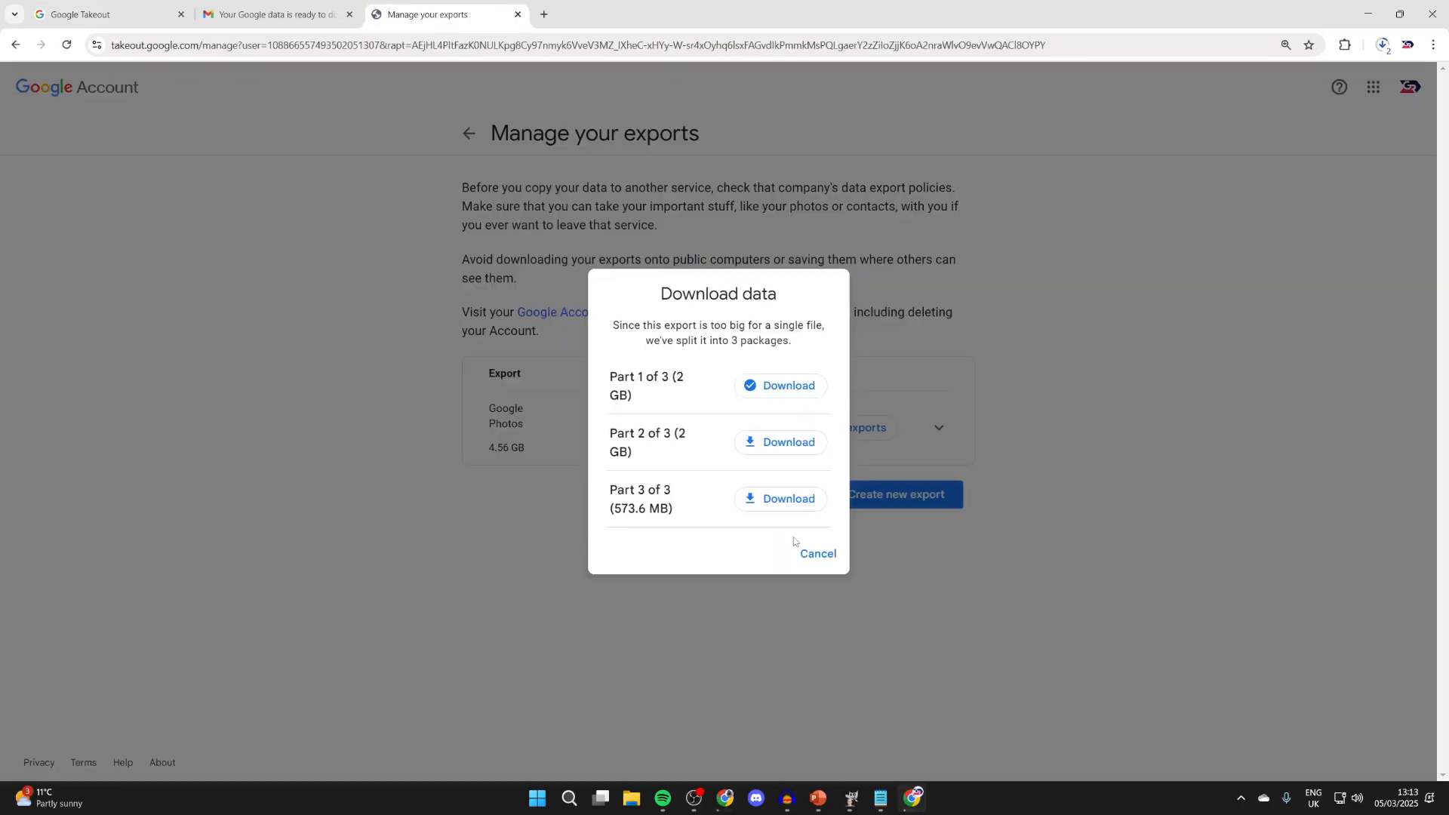